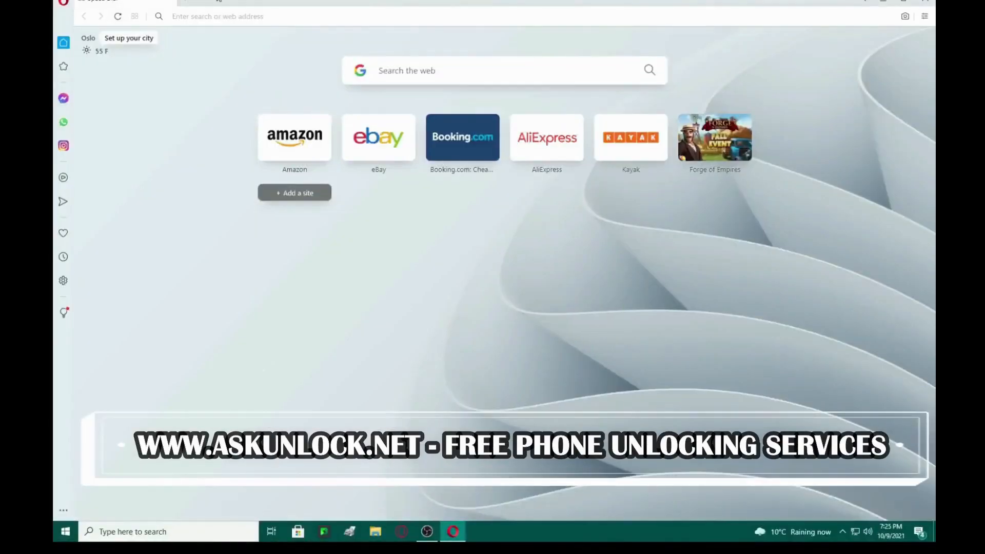
# Go to askunlock.net and scroll down to its Submit Form unlock request section.
pyautogui.write('askunlock.net')
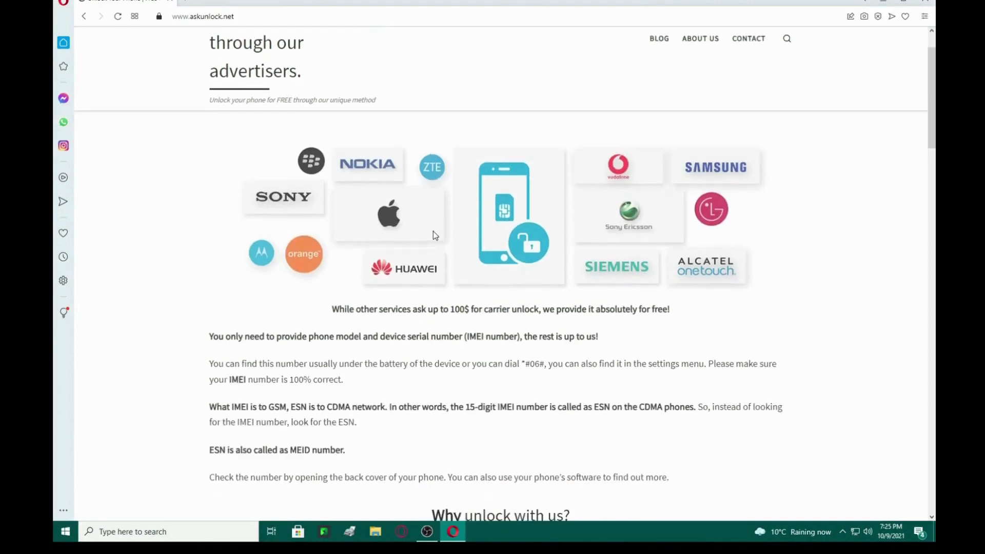
pyautogui.scroll(-3)
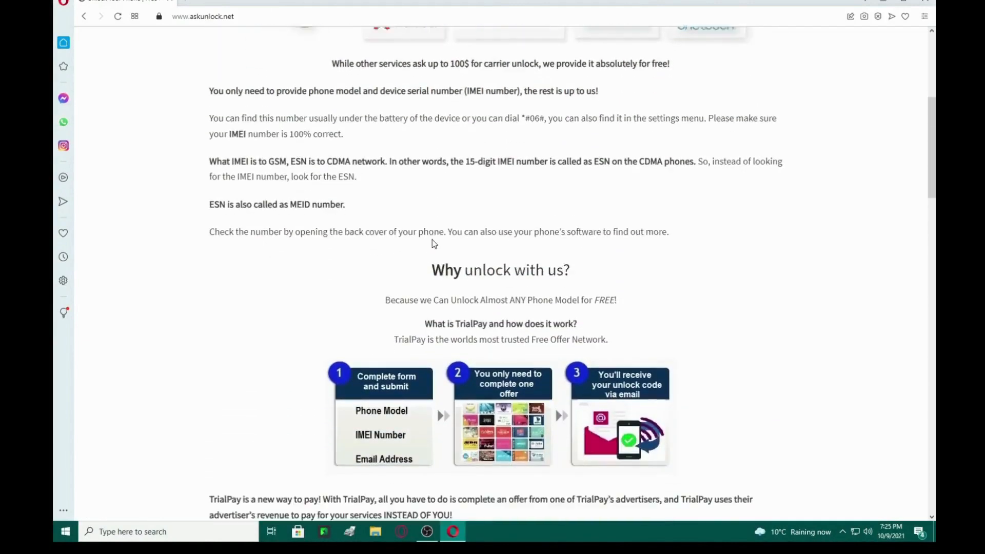
pyautogui.scroll(-3)
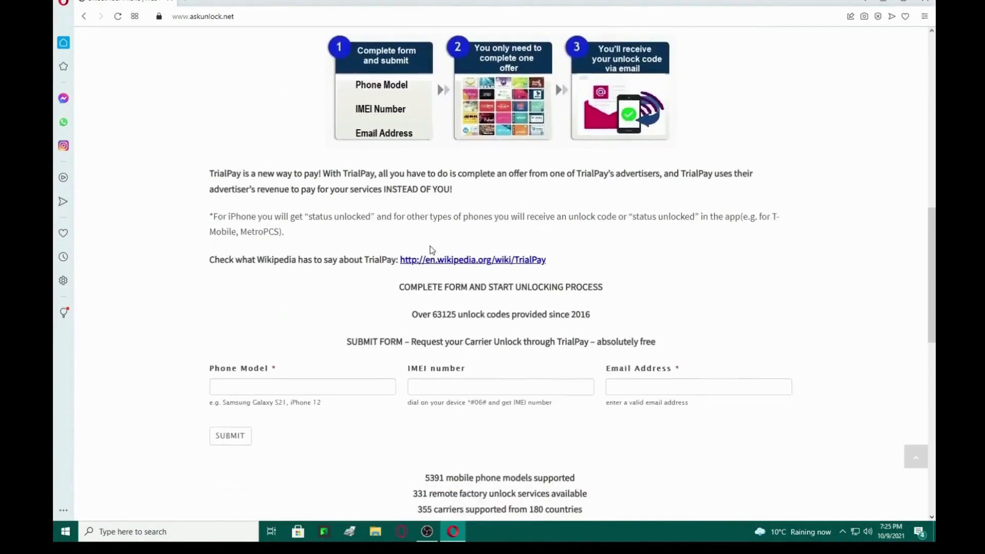
pyautogui.scroll(-3)
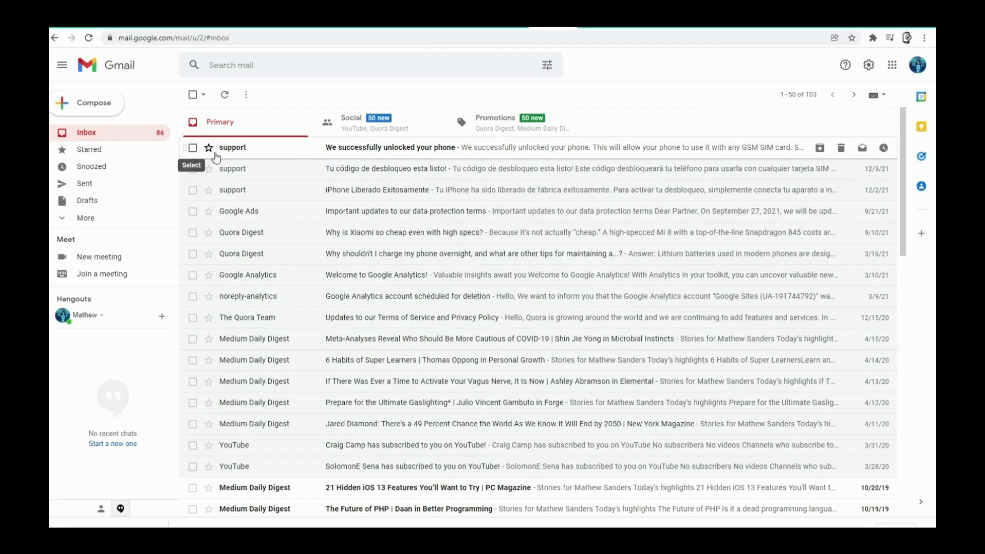
pyautogui.moveTo(465, 161)
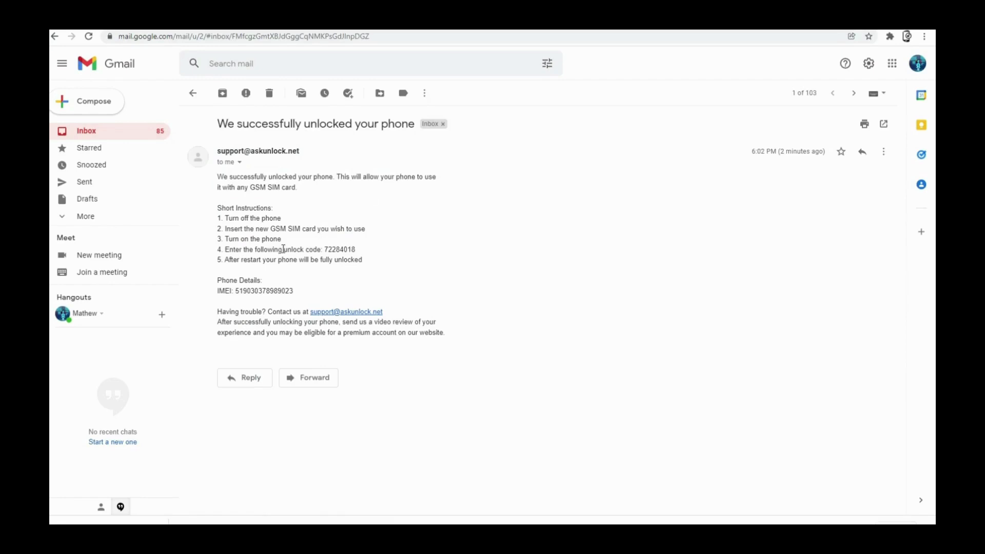
pyautogui.moveTo(283, 249); pyautogui.dragTo(335, 249)
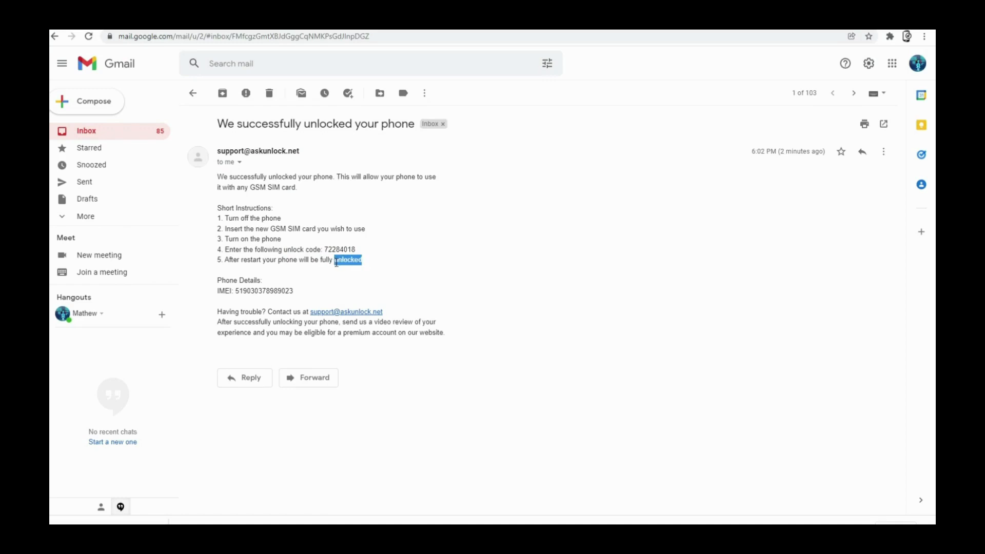
pyautogui.click(524, 257)
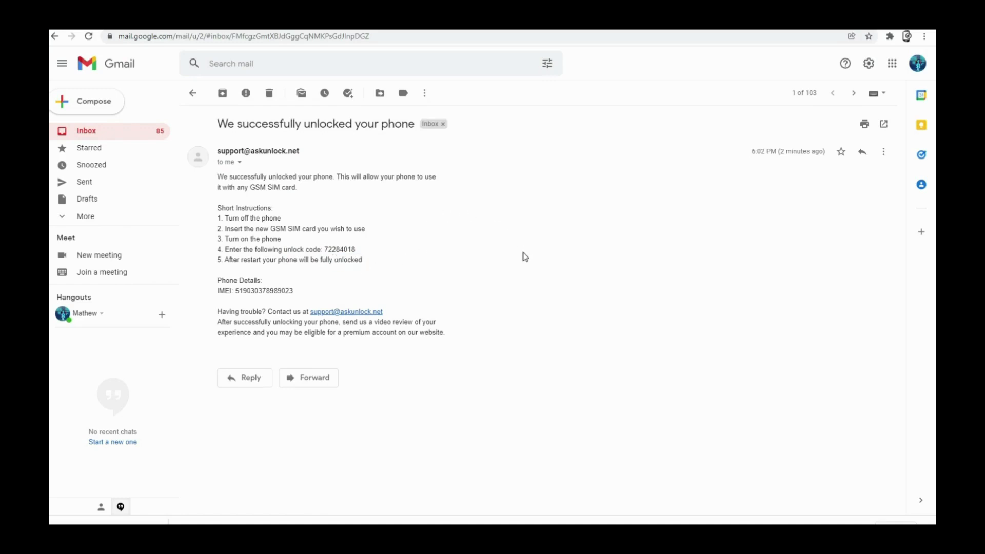
pyautogui.moveTo(422, 263)
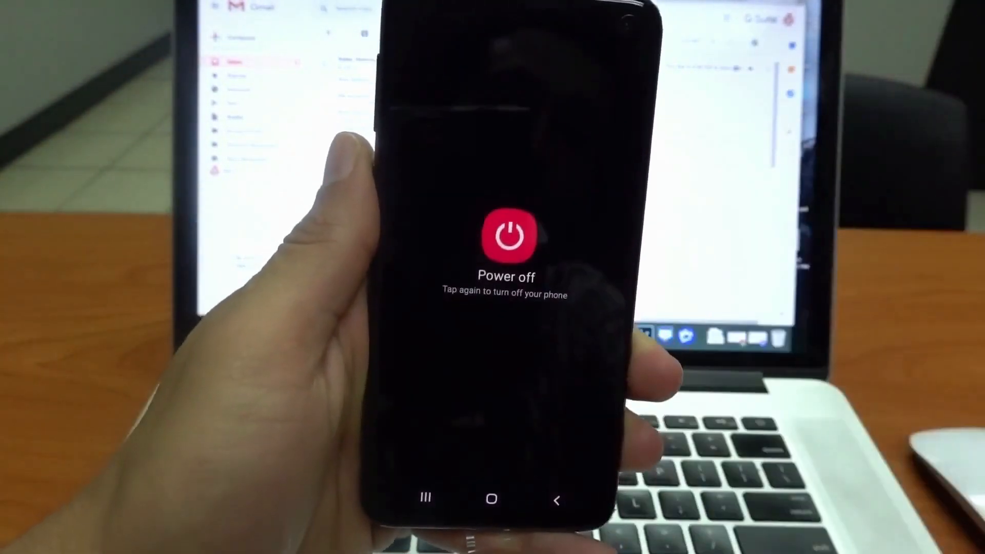
# Confirm Power off to shut down the Samsung phone.
pyautogui.click(506, 237)
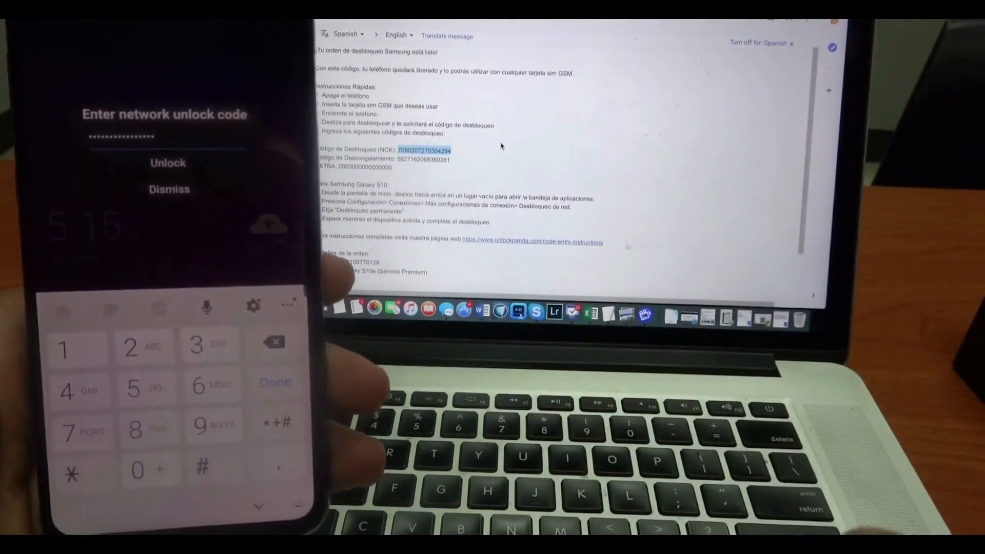
# Submit the entered NCK network unlock code with the Unlock button.
pyautogui.click(167, 163)
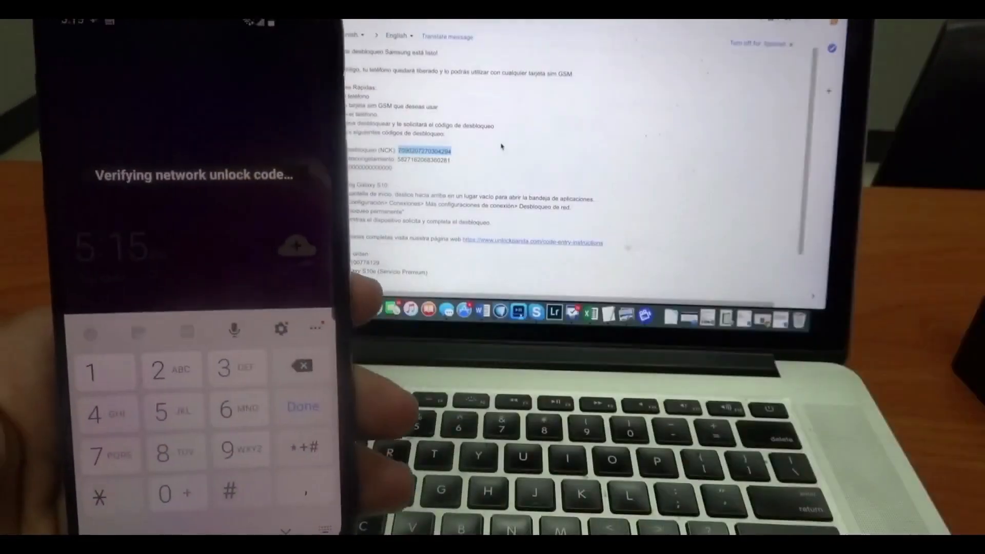